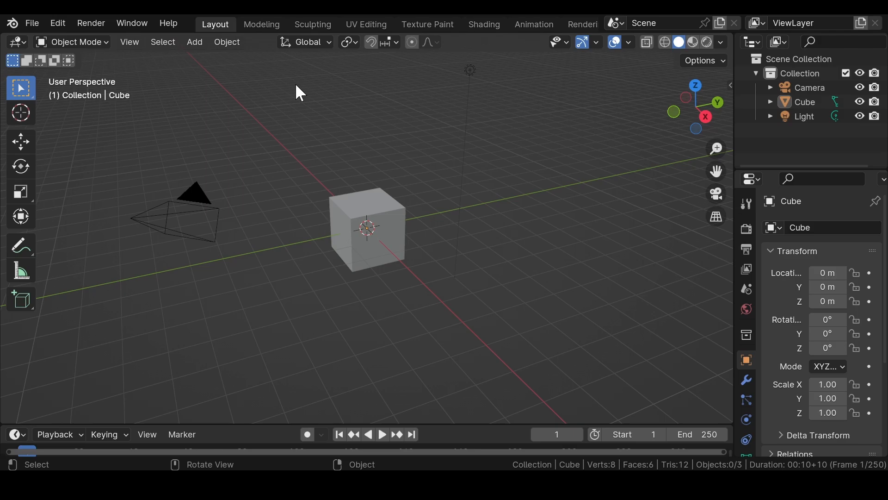
Delete the Light, then scale the Cube in Edit Mode into a thin, tall wall slab.
{"action": "left_click", "coordinate": [804, 116]}
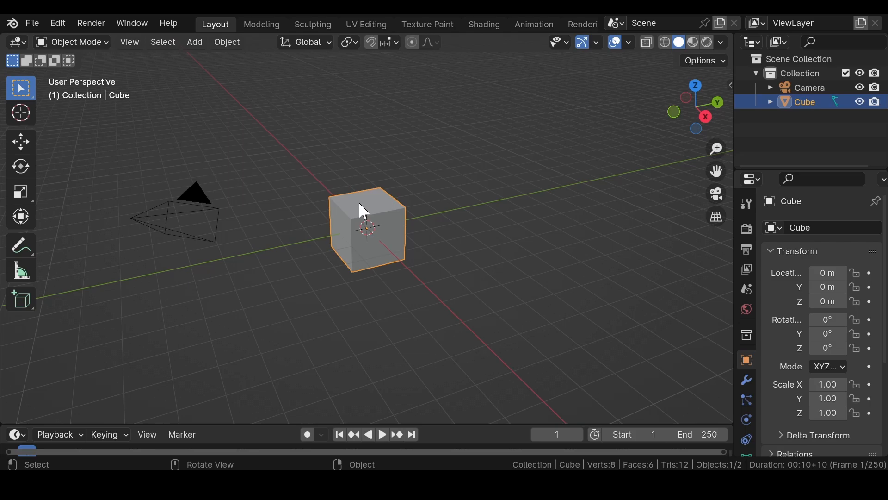
{"action": "key", "text": "Tab"}
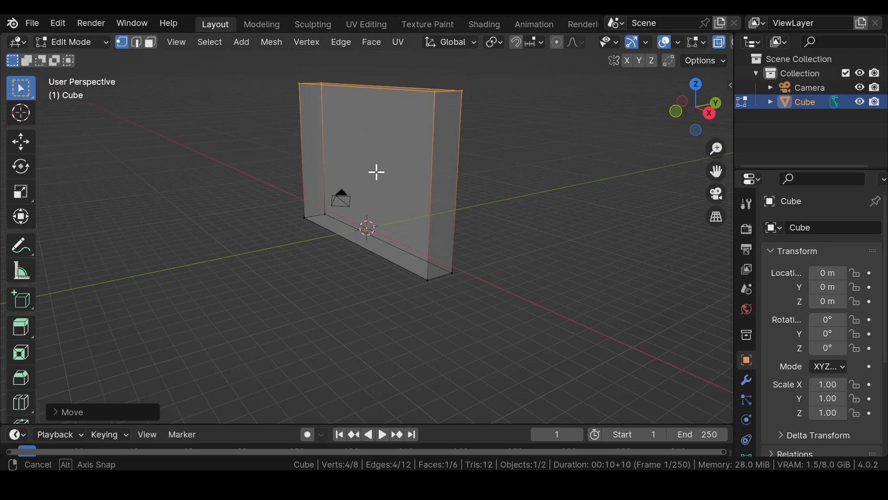
{"action": "left_click", "coordinate": [195, 42]}
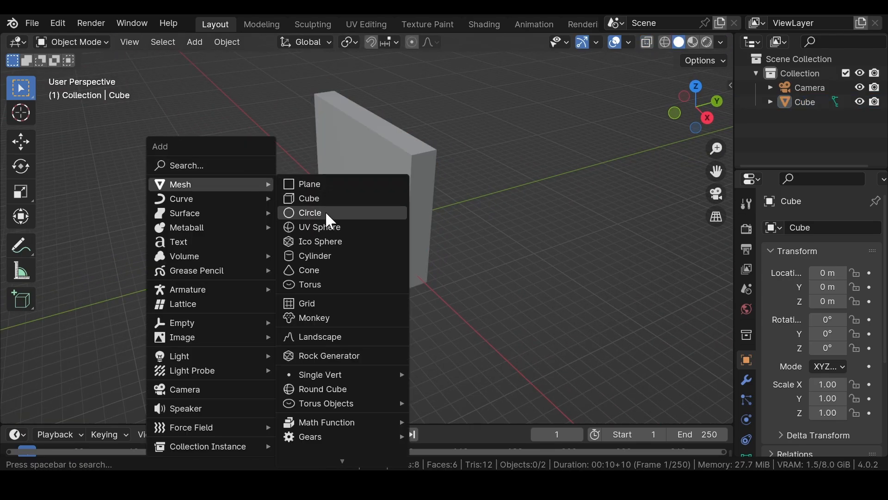
Add a circle, subdivide it with 5 cuts and delete its lower-half vertices to leave an arch.
{"action": "left_click", "coordinate": [310, 213]}
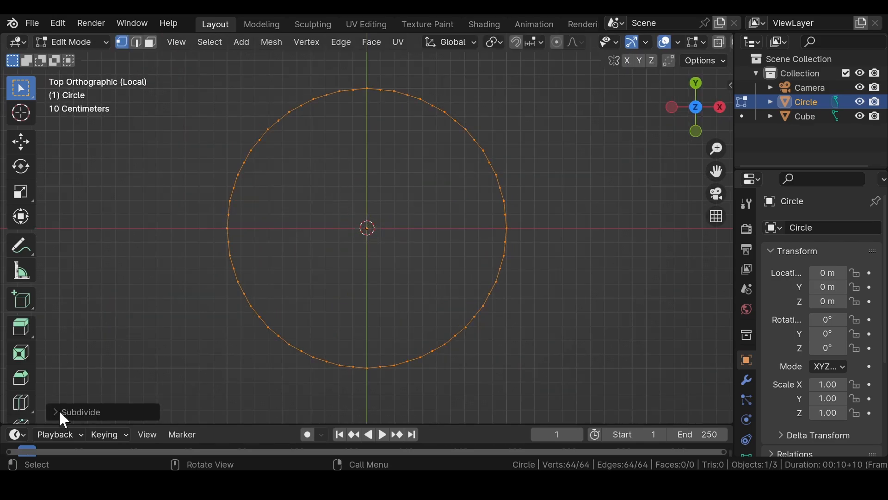
{"action": "left_click", "coordinate": [80, 412]}
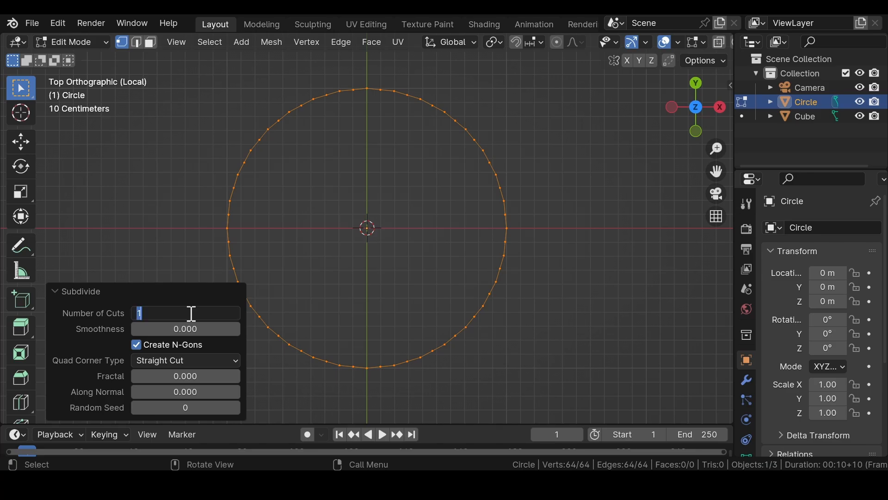
{"action": "type", "text": "5"}
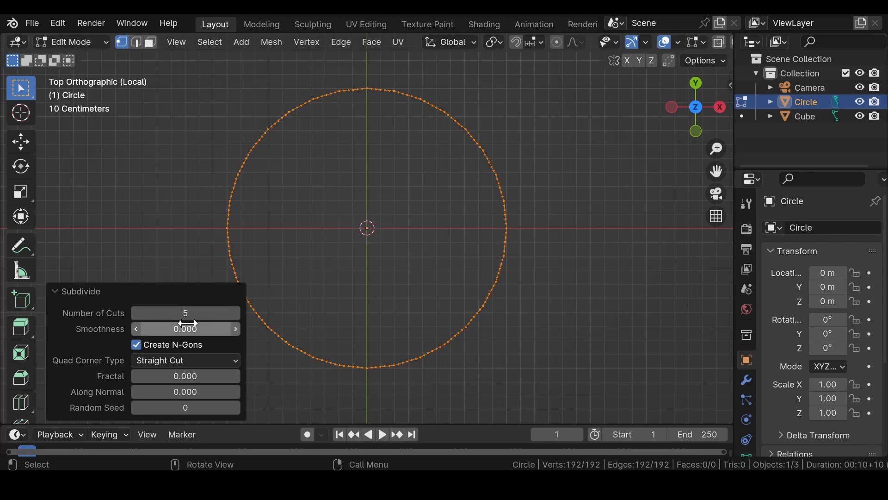
{"action": "key", "text": "x"}
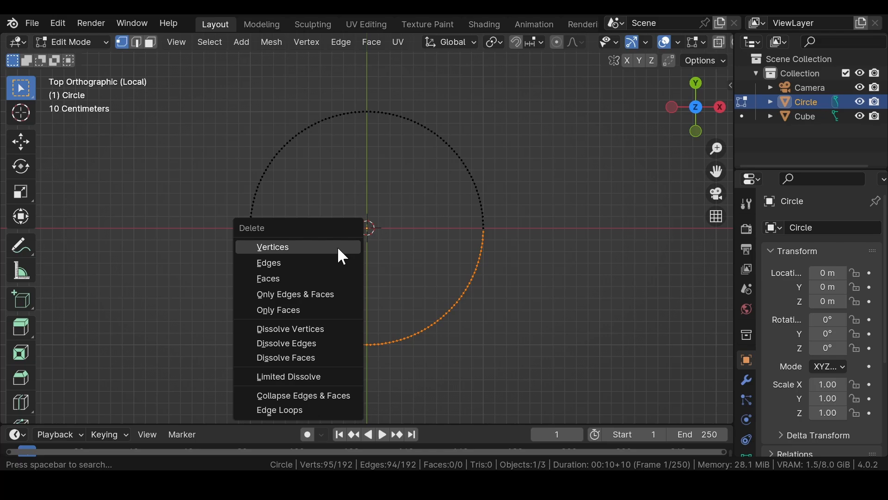
{"action": "left_click", "coordinate": [272, 246]}
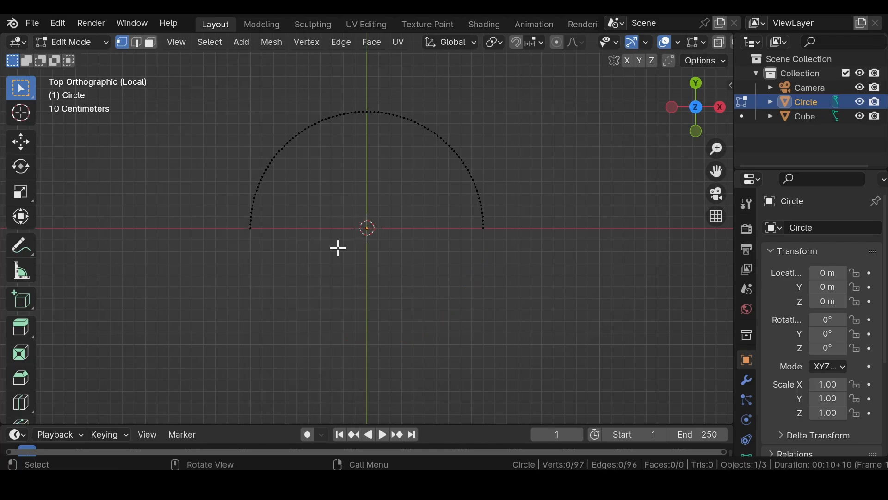
{"action": "mouse_move", "coordinate": [394, 262]}
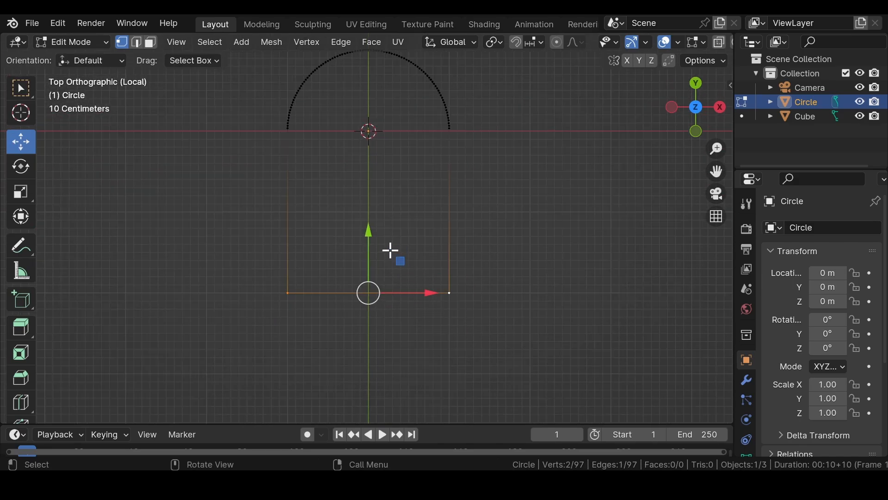
{"action": "mouse_move", "coordinate": [390, 191]}
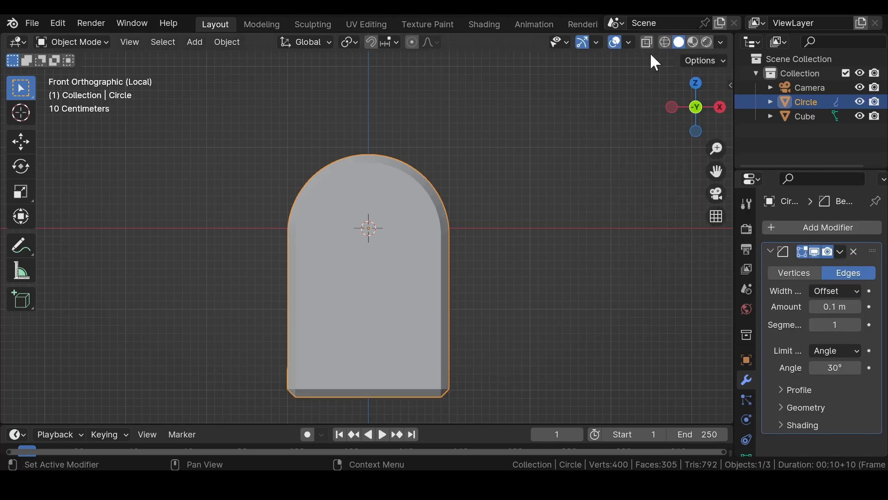
{"action": "mouse_move", "coordinate": [834, 306]}
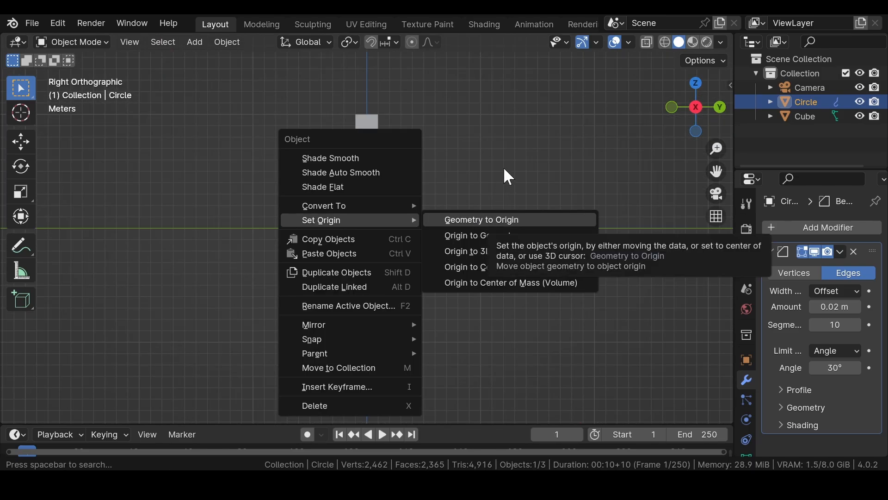
Centre the arch's geometry to origin and add a Boolean Difference on the Cube using the Circle as cutter.
{"action": "left_click", "coordinate": [480, 220]}
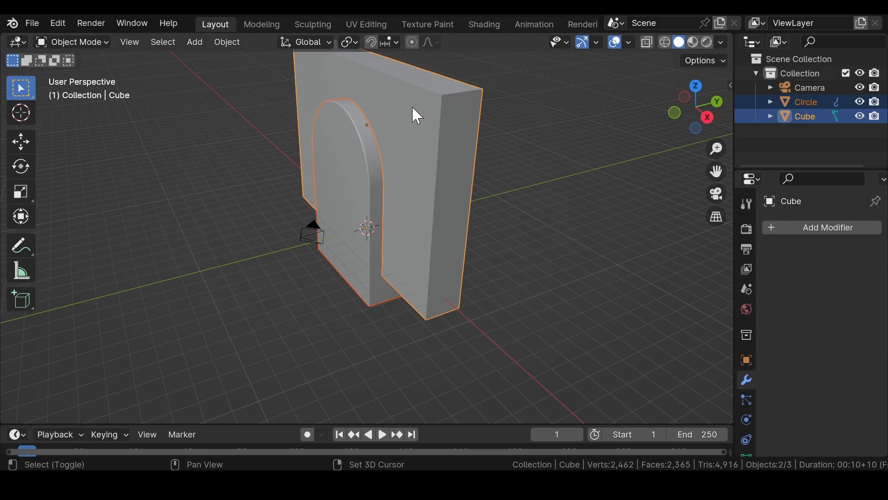
{"action": "left_click", "coordinate": [826, 228]}
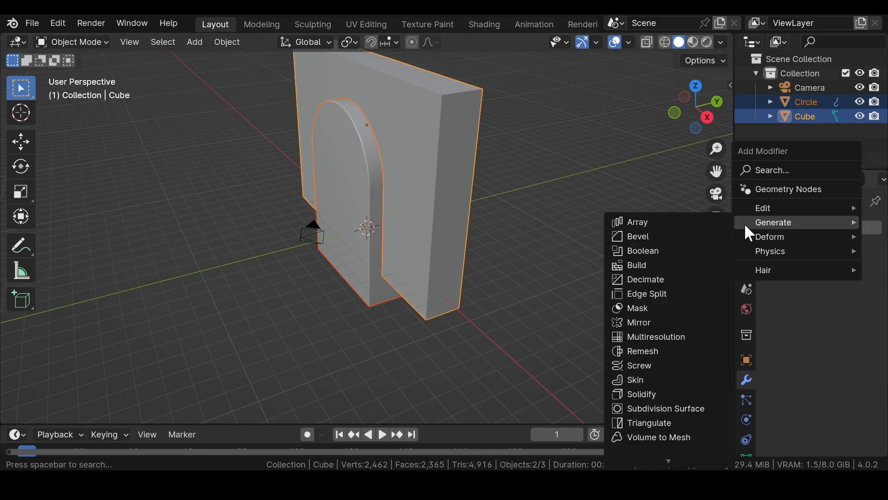
{"action": "mouse_move", "coordinate": [642, 251]}
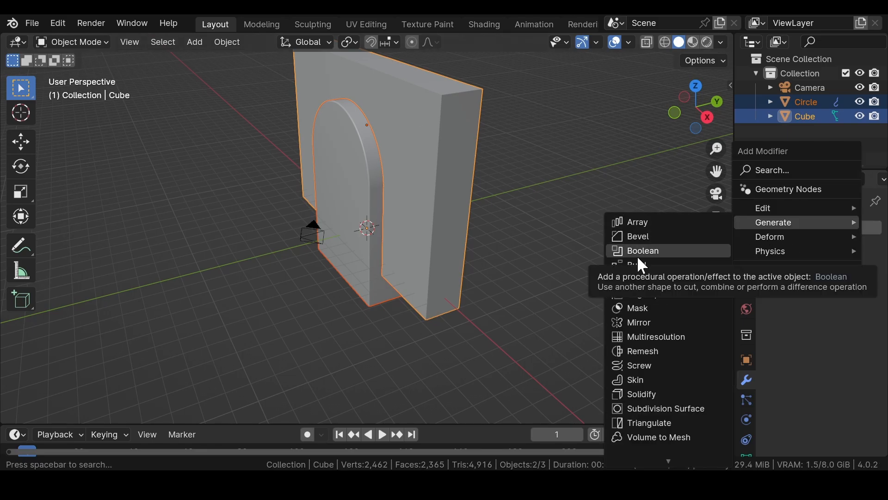
{"action": "left_click", "coordinate": [642, 251]}
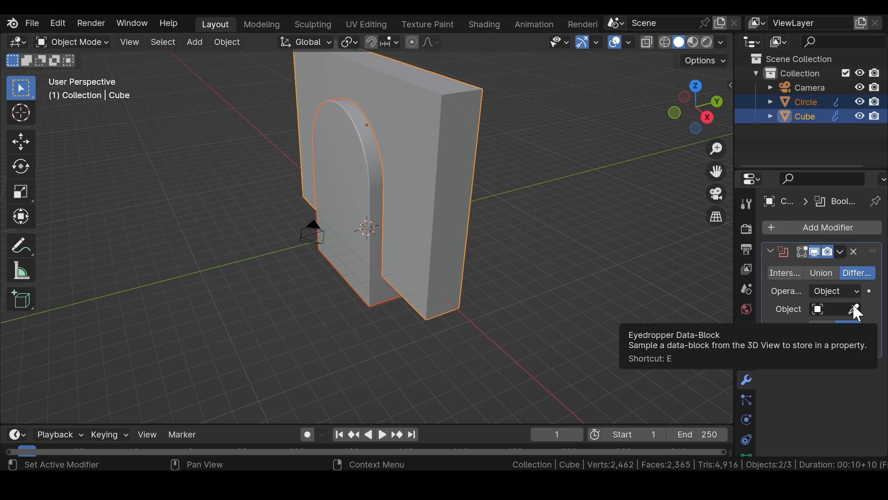
{"action": "left_click", "coordinate": [834, 309]}
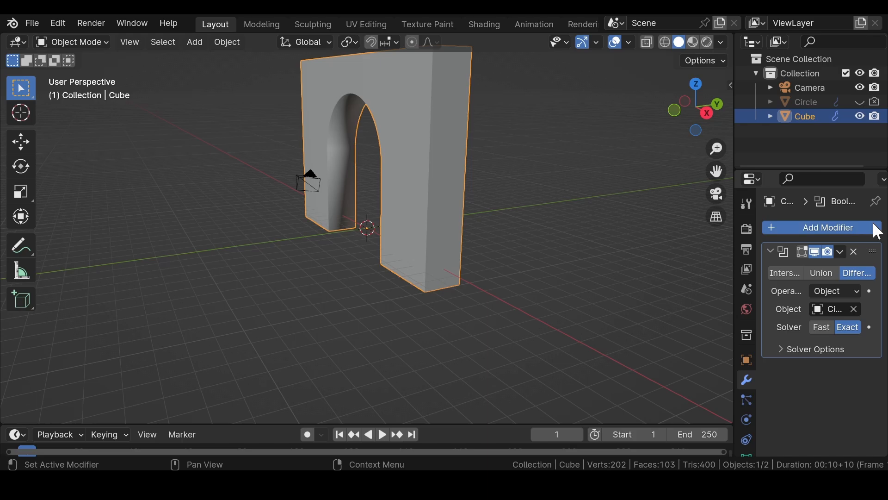
Add a Bevel modifier to the wall and set the Camera's Location X to 0.
{"action": "left_click", "coordinate": [827, 228]}
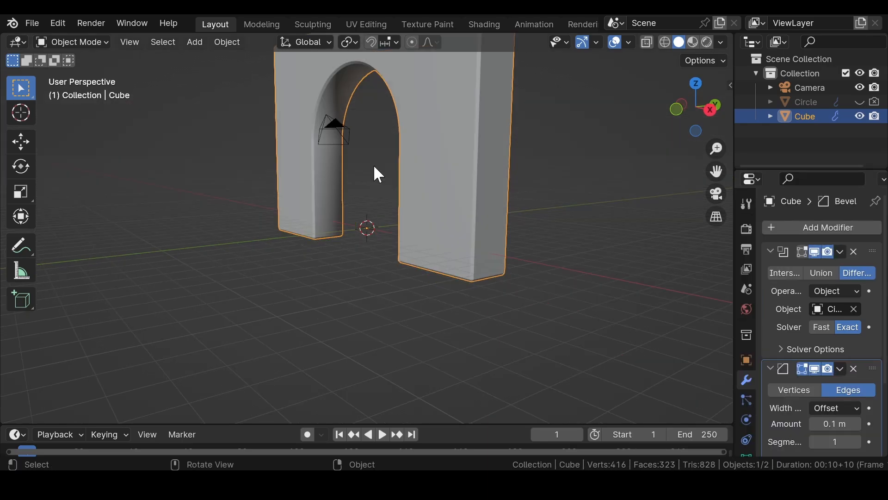
{"action": "left_click", "coordinate": [769, 251]}
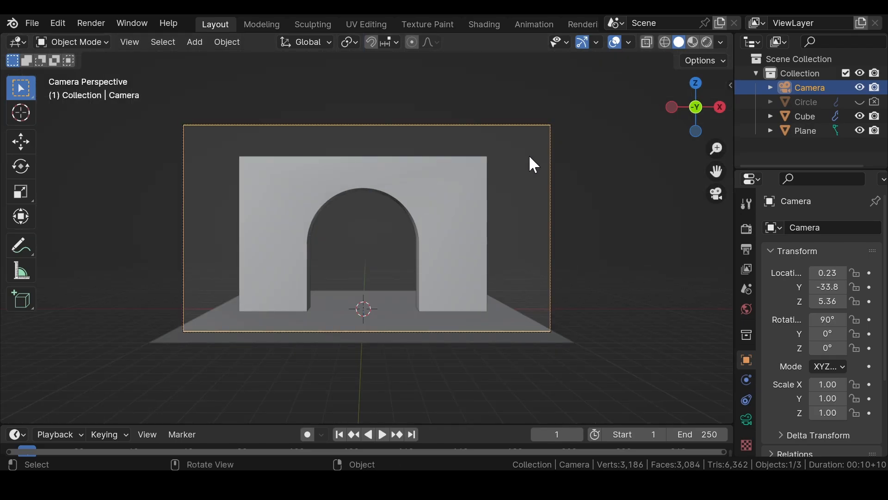
{"action": "mouse_move", "coordinate": [284, 237]}
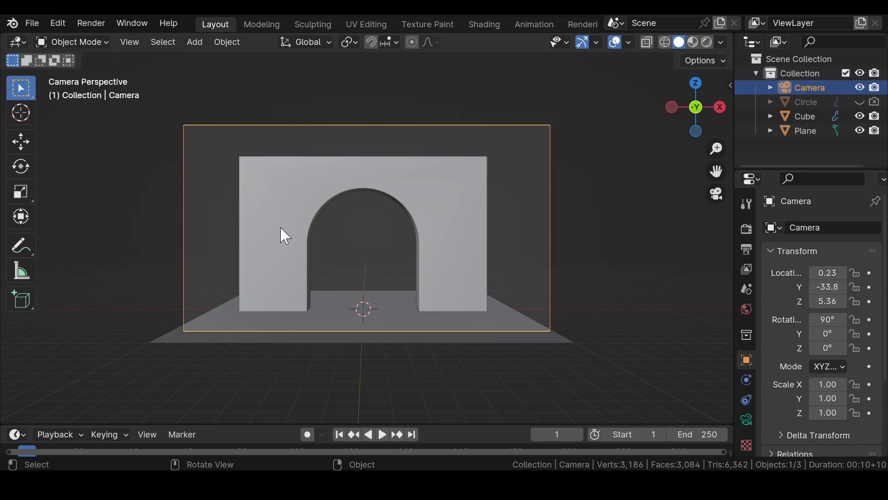
{"action": "mouse_move", "coordinate": [267, 200]}
{"action": "type", "text": "0"}
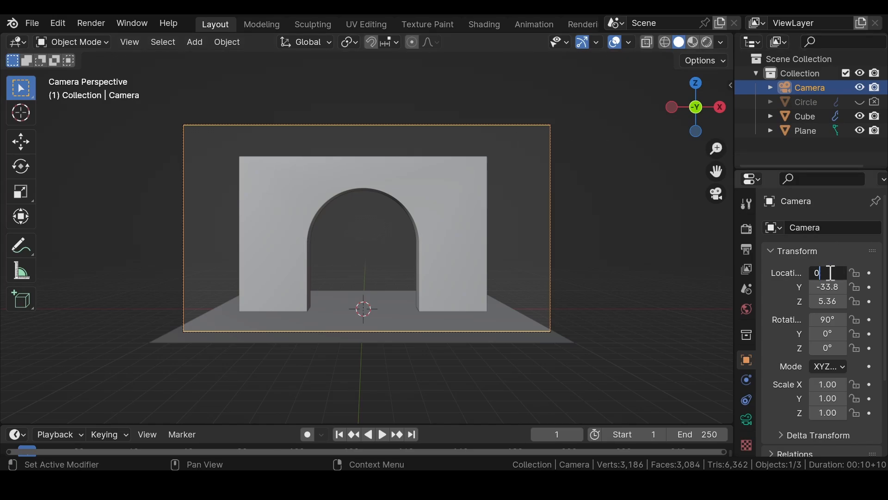
{"action": "left_click", "coordinate": [804, 117]}
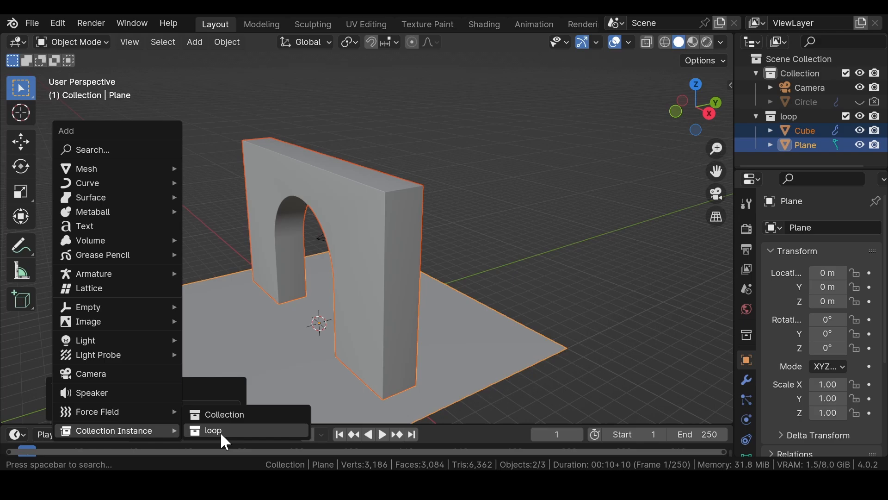
{"action": "mouse_move", "coordinate": [213, 430]}
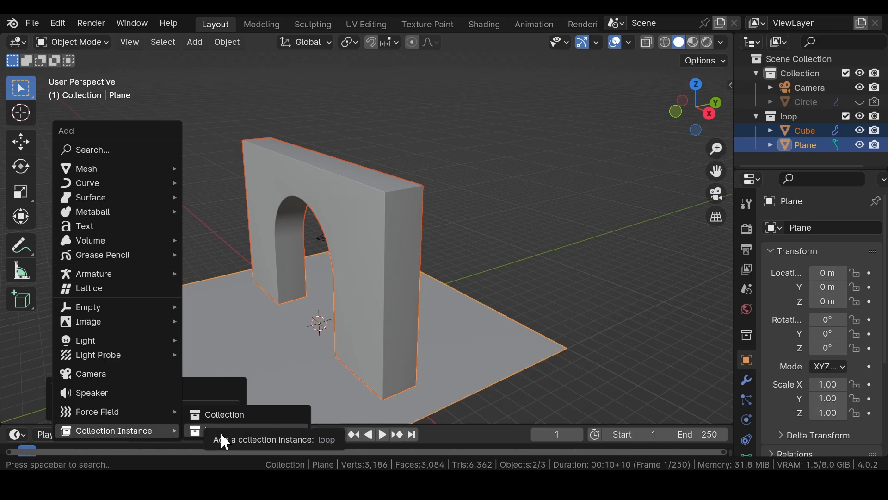
Instance the loop collection, duplicate it along the axis into a corridor and view it through the camera.
{"action": "left_click", "coordinate": [224, 414]}
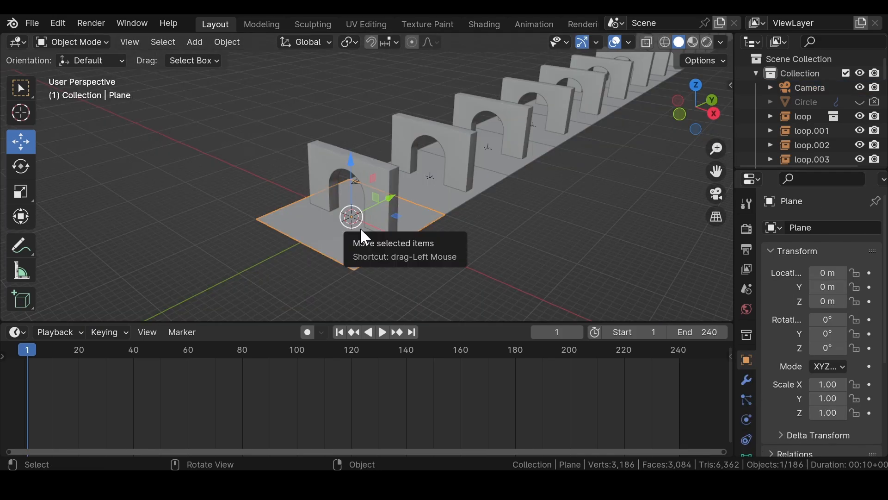
{"action": "key", "text": "shift+d"}
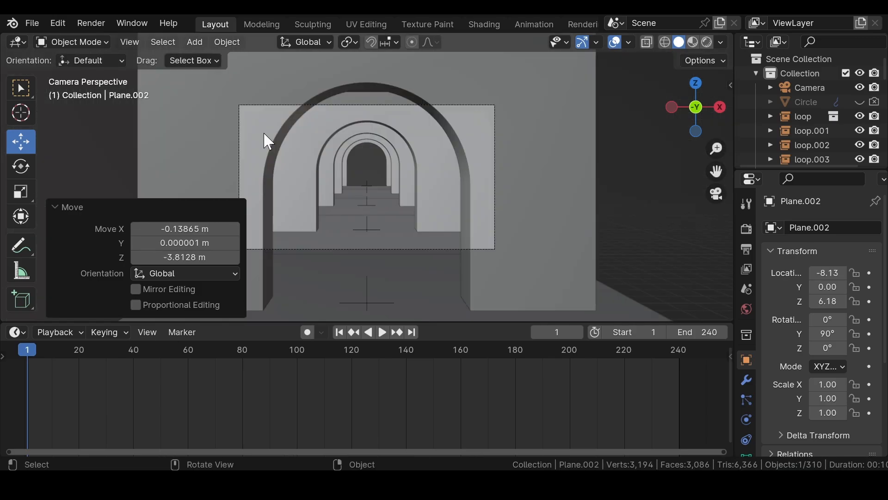
{"action": "left_click", "coordinate": [844, 228]}
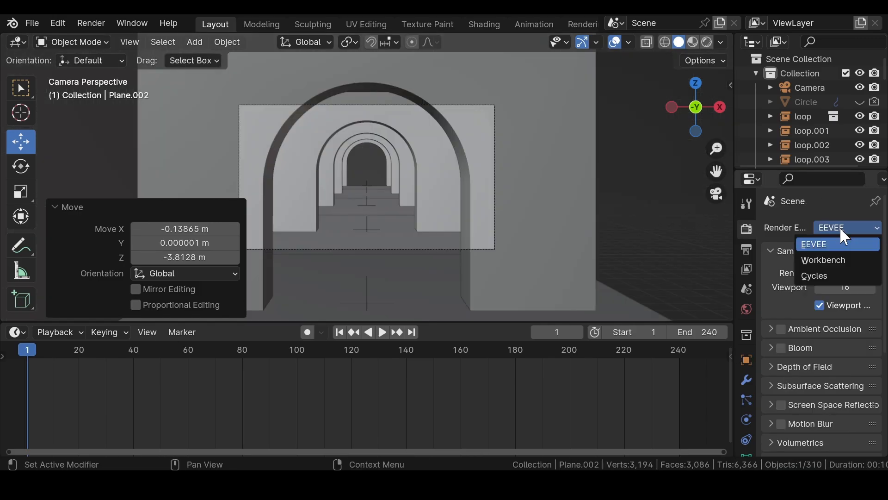
Set the render engine to Cycles and drive the world colour with a Nishita Sky Texture.
{"action": "left_click", "coordinate": [814, 276]}
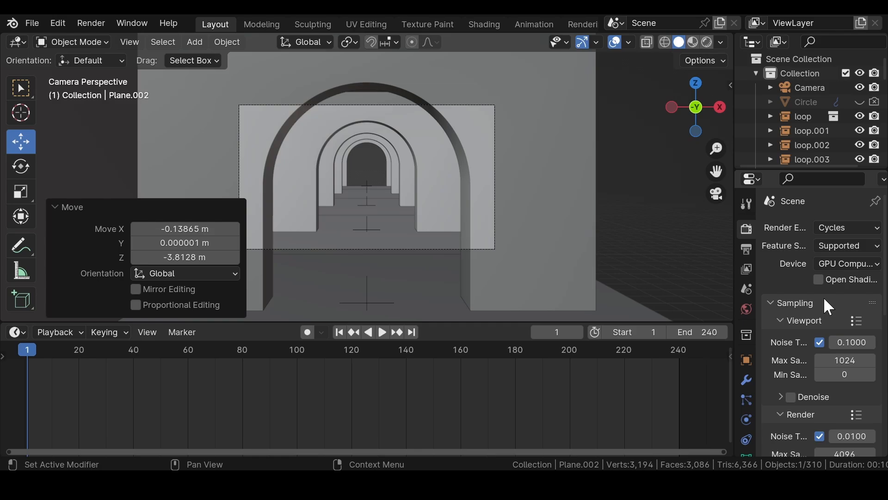
{"action": "scroll", "scroll_direction": "down", "scroll_amount": 3}
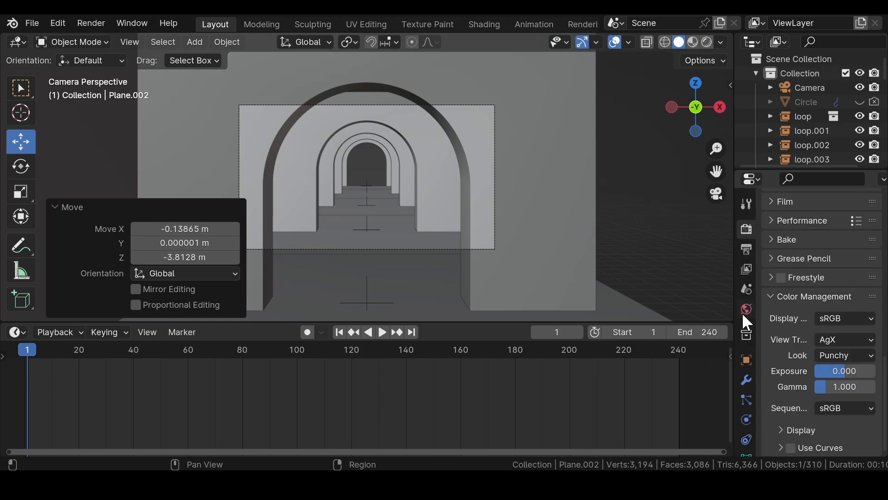
{"action": "left_click", "coordinate": [746, 307]}
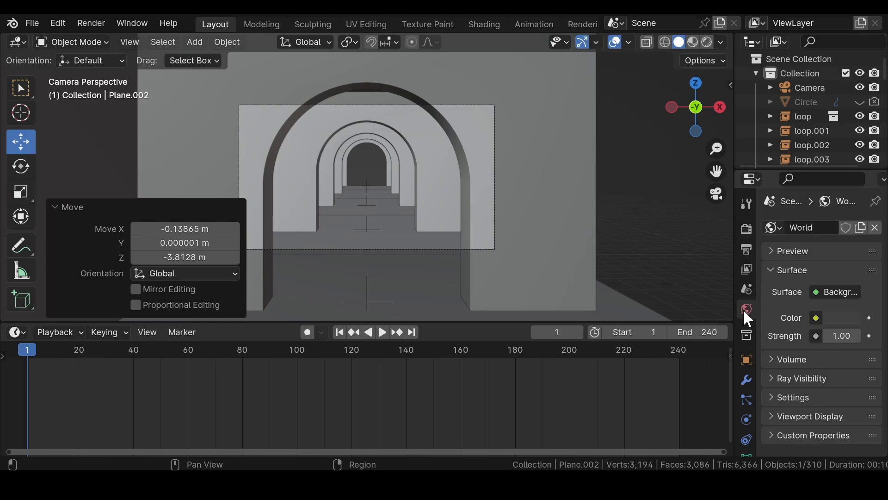
{"action": "left_click", "coordinate": [816, 317]}
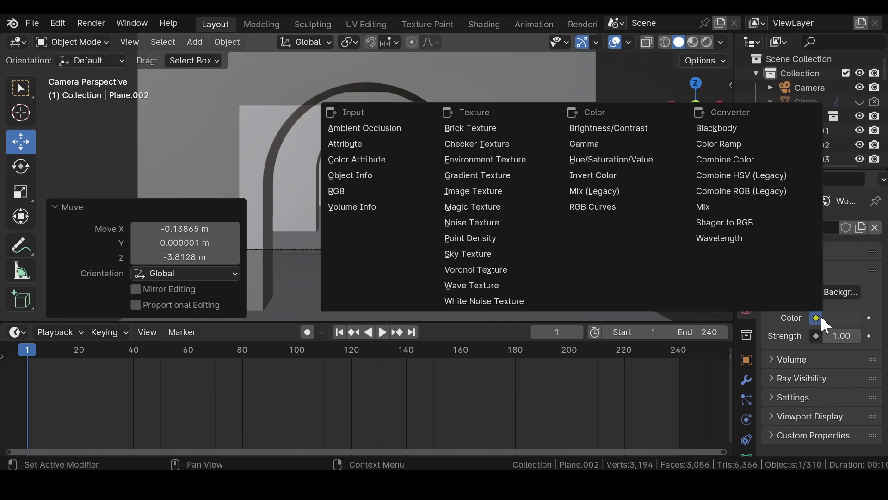
{"action": "mouse_move", "coordinate": [468, 253]}
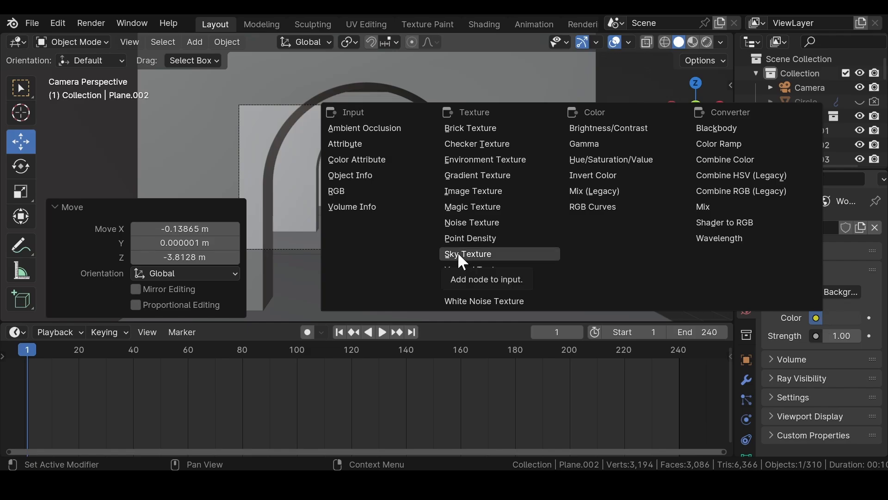
{"action": "left_click", "coordinate": [467, 254]}
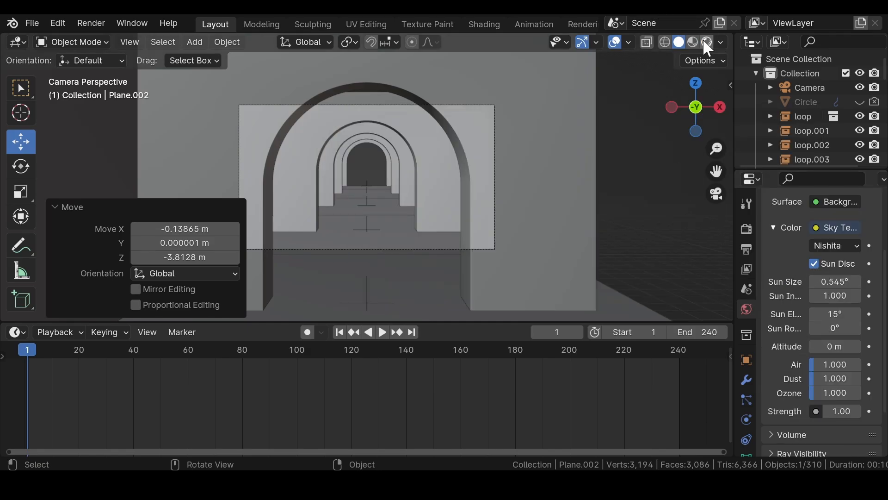
Switch the viewport to Rendered shading to preview the corridor in Cycles.
{"action": "left_click", "coordinate": [688, 42]}
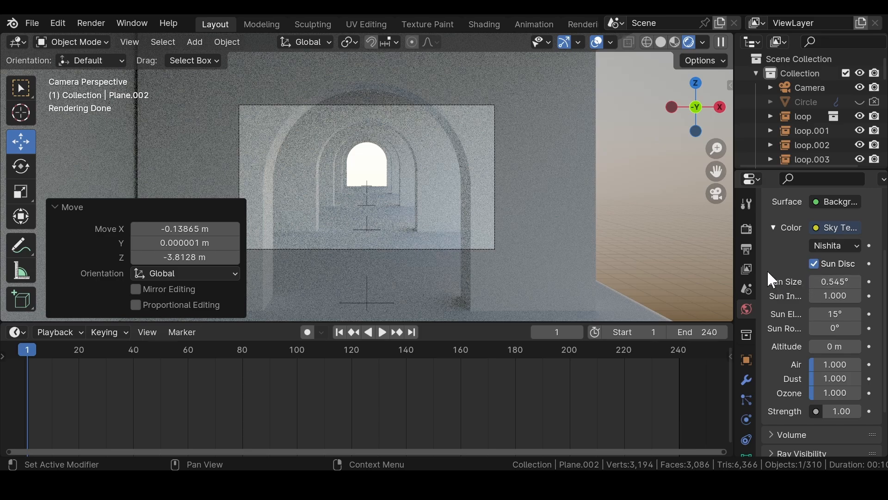
{"action": "mouse_move", "coordinate": [777, 283]}
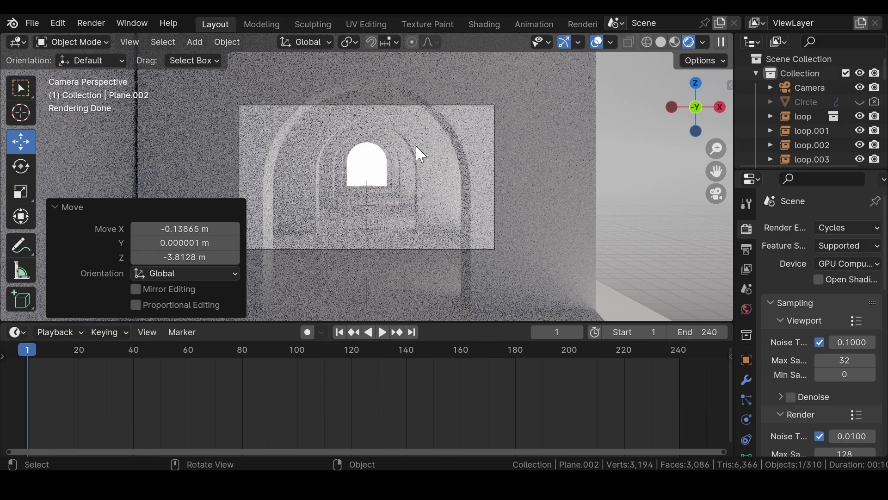
{"action": "mouse_move", "coordinate": [422, 147]}
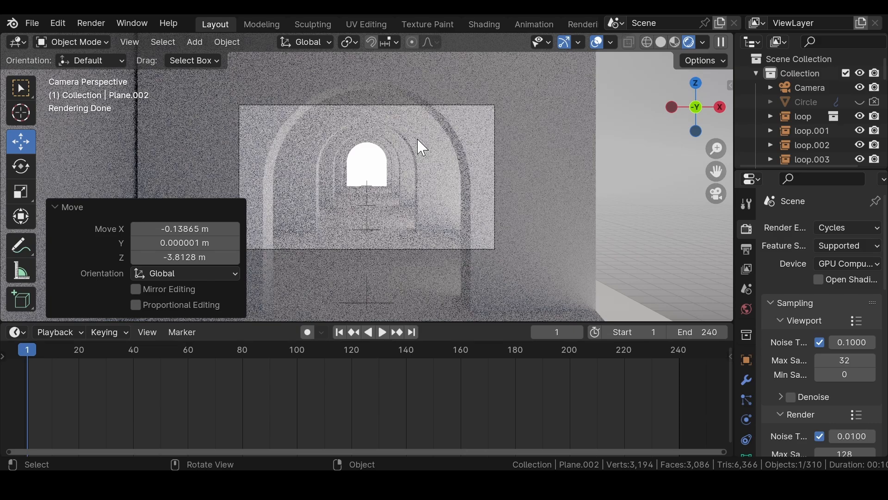
{"action": "mouse_move", "coordinate": [360, 101]}
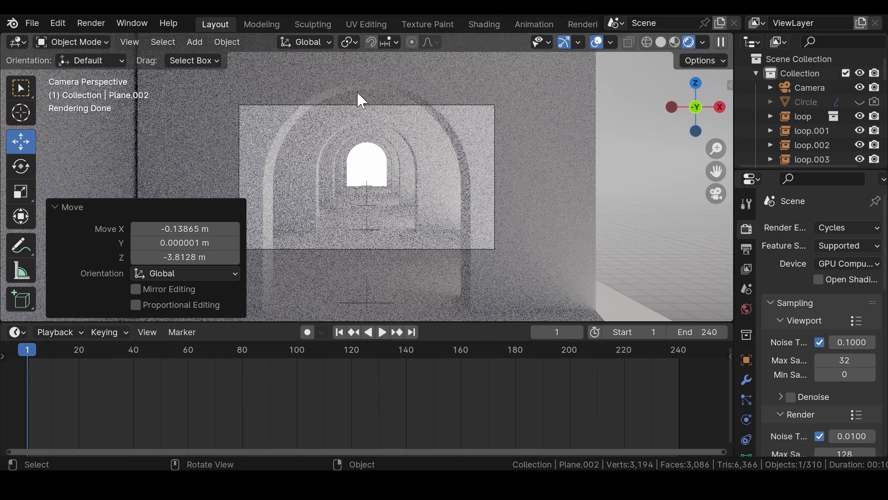